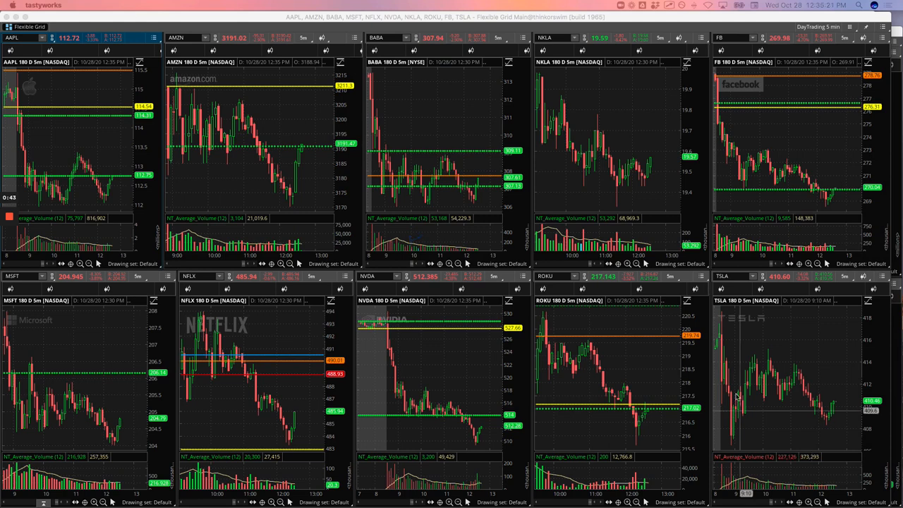
mouse_move(736, 440)
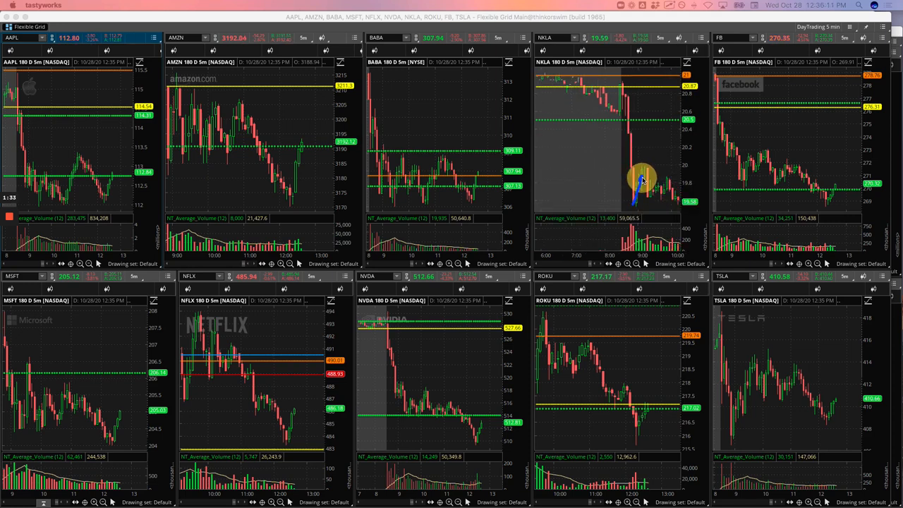
mouse_move(637, 182)
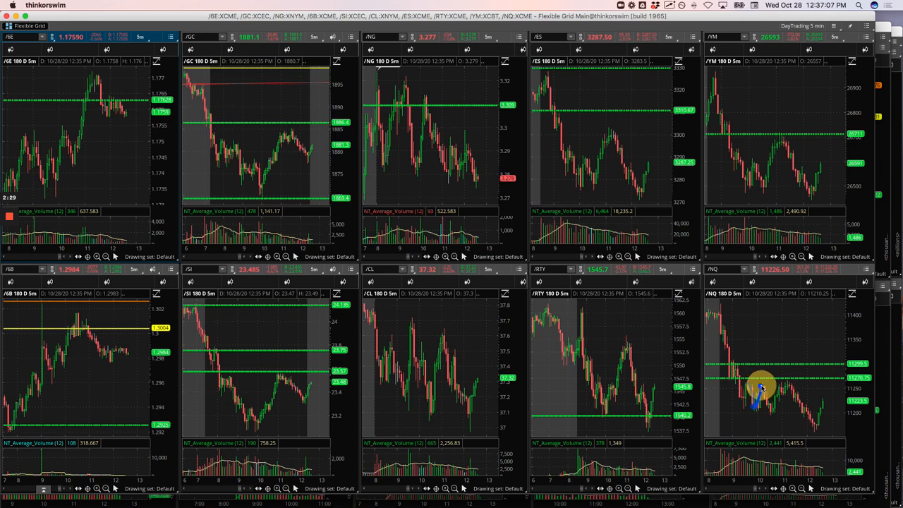
mouse_move(768, 412)
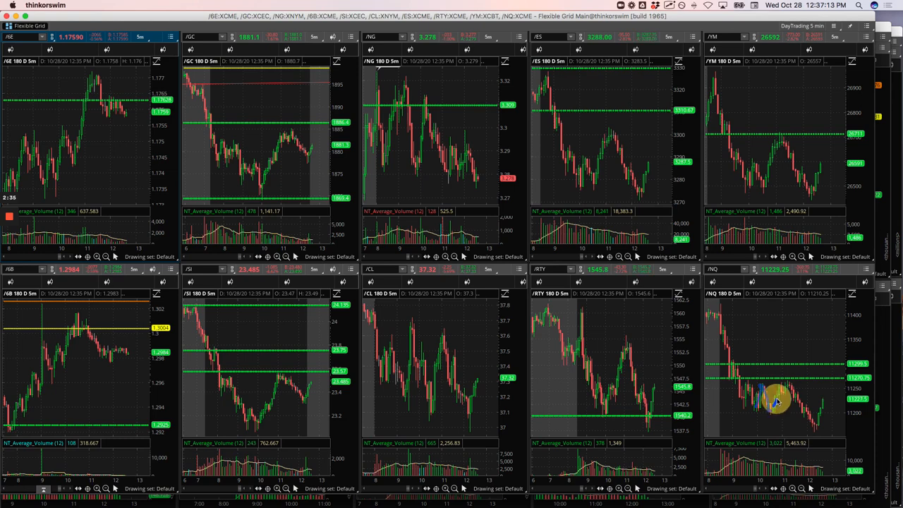
mouse_move(776, 395)
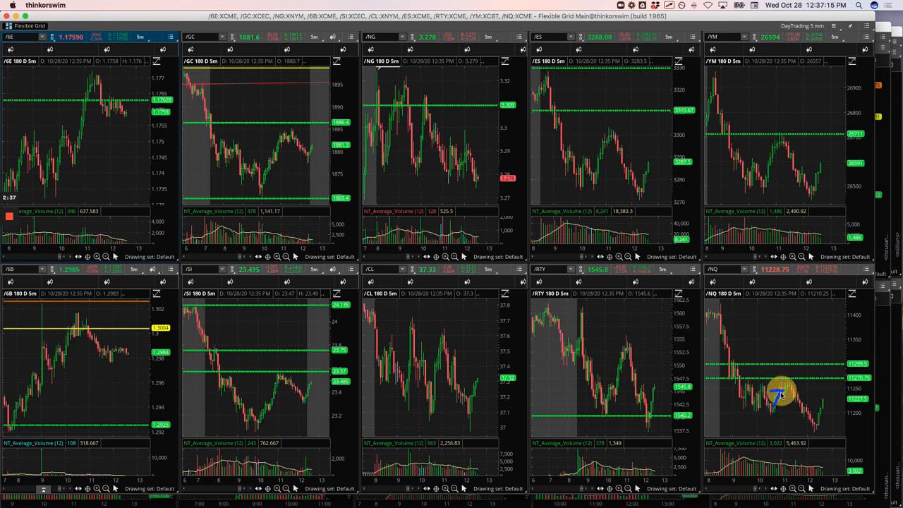